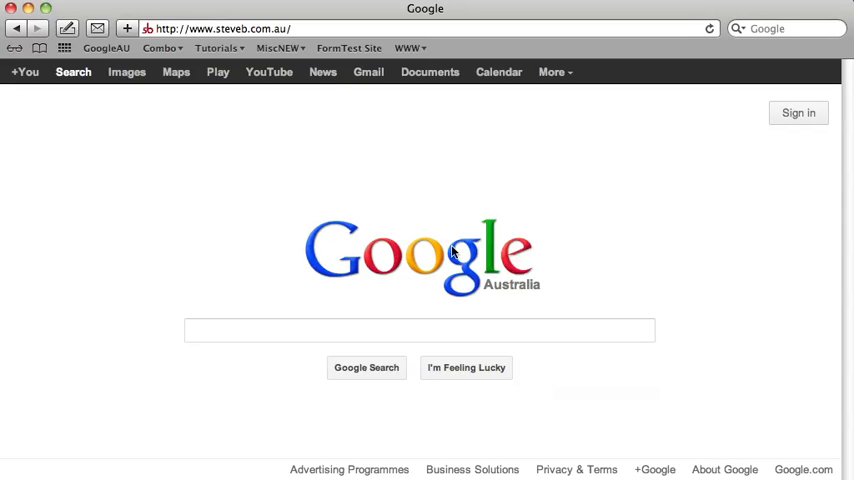
- Load the site's webmail login page from the Safari address bar
click(298, 28)
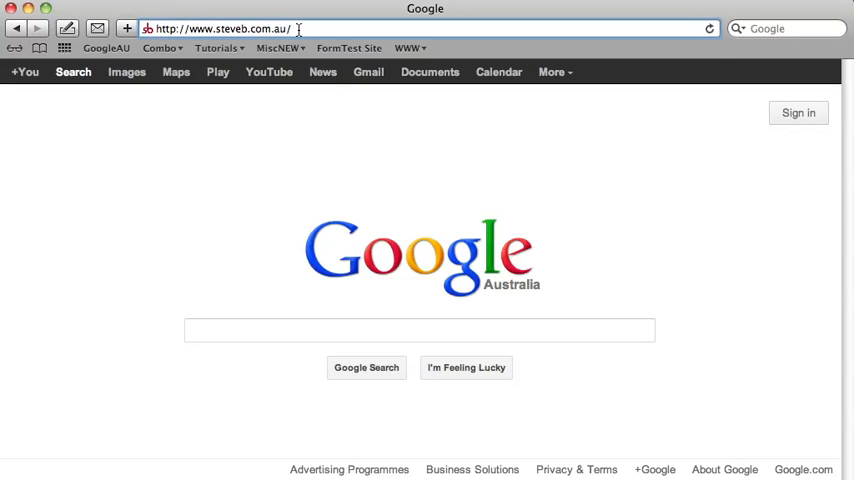
text(webmail)
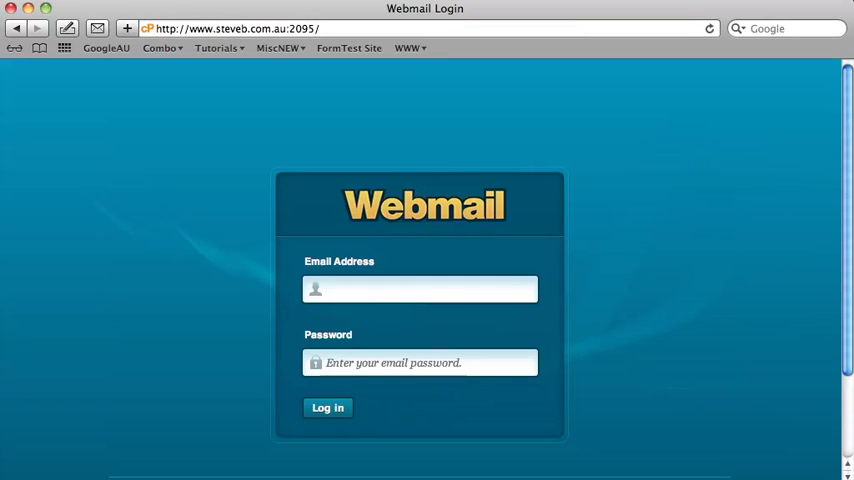
- Log in to cPanel Webmail with the 'how-t…' email account
text(how-t)
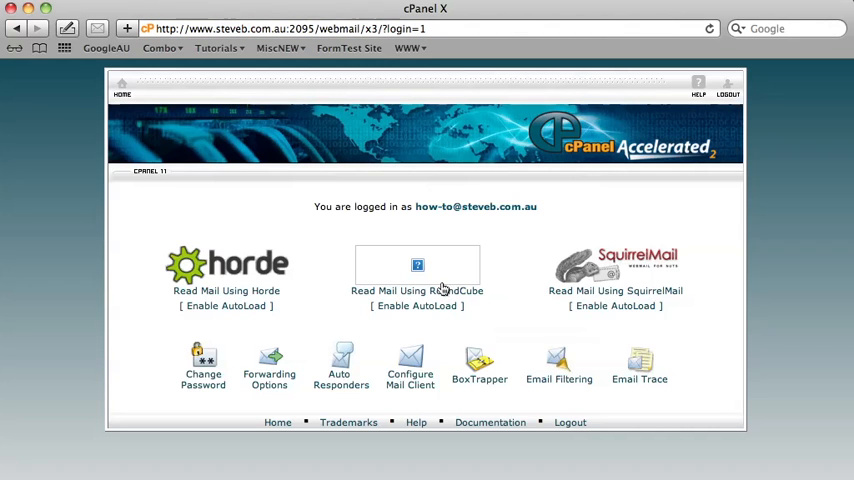
- Choose Read Mail Using RoundCube to open the empty Inbox
click(417, 290)
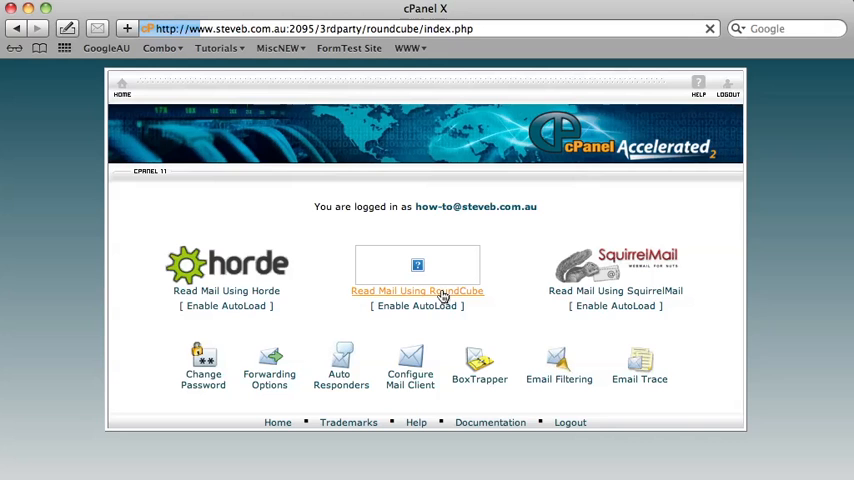
click(417, 291)
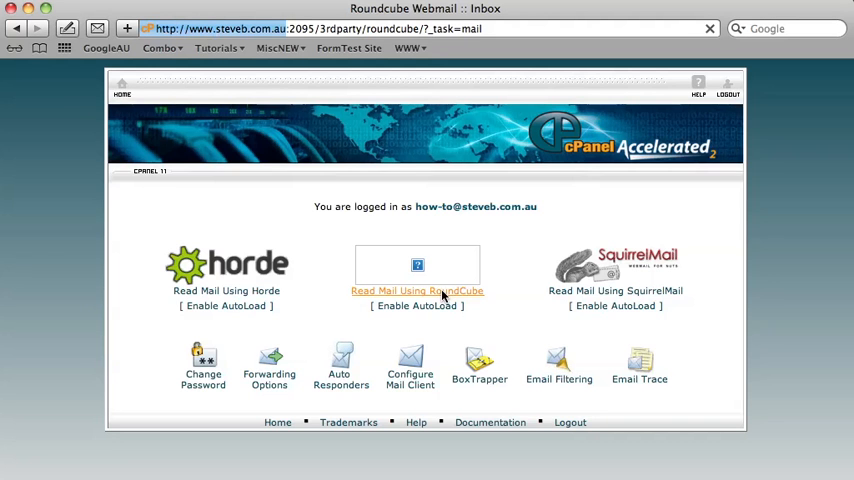
click(417, 290)
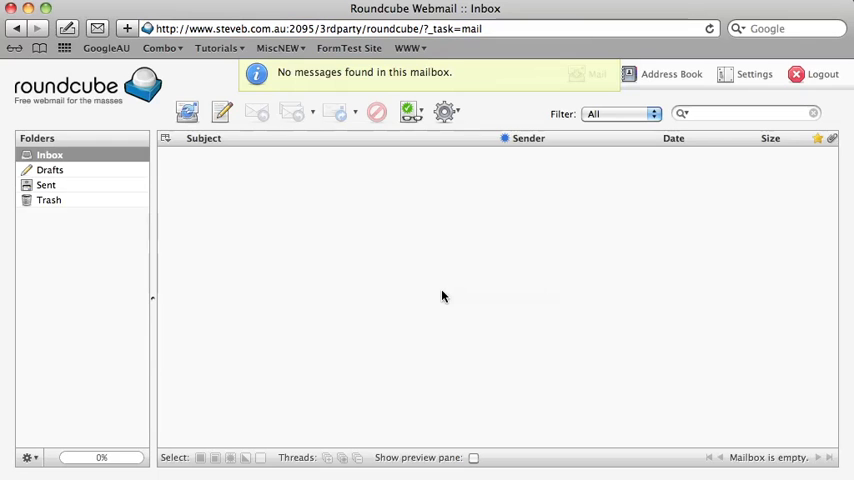
- Open Roundcube Settings and switch to the Folders list
click(754, 74)
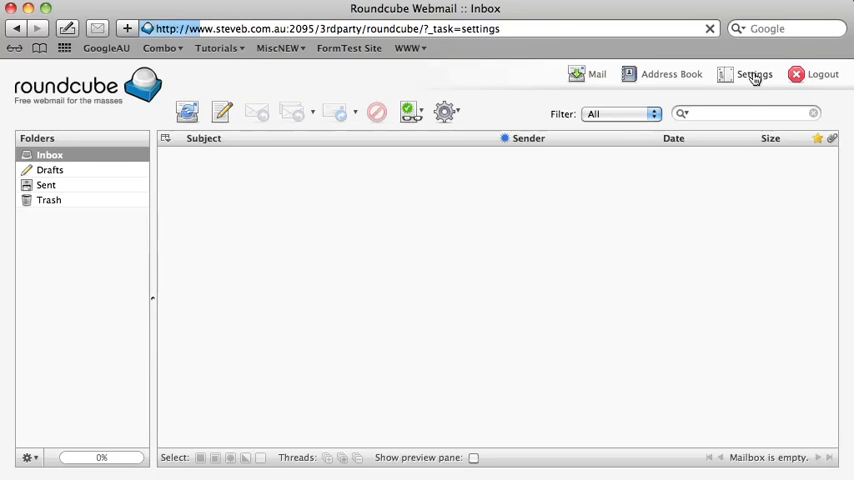
click(753, 74)
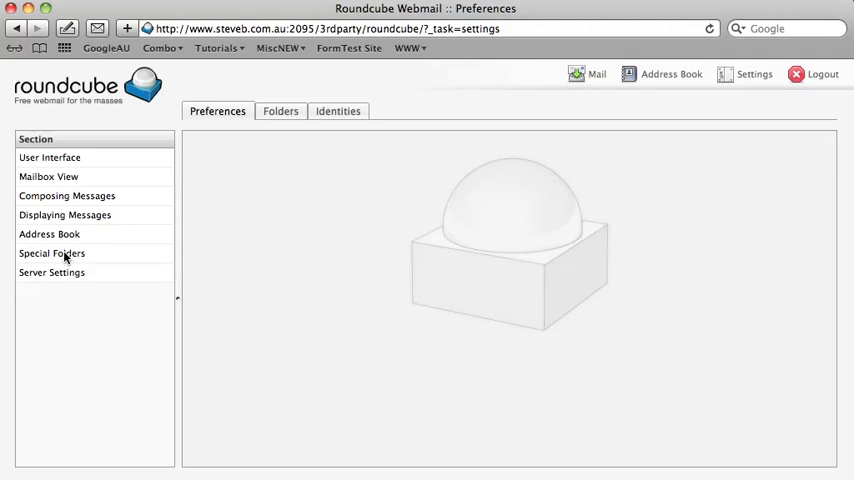
click(52, 253)
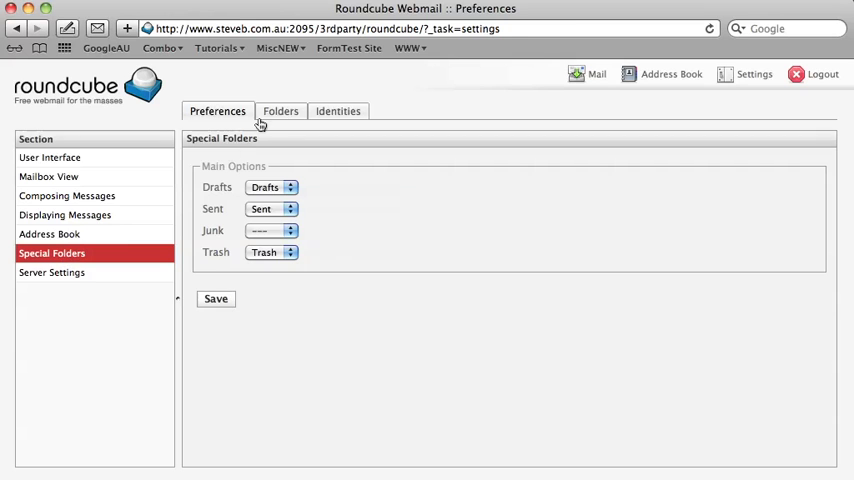
click(280, 111)
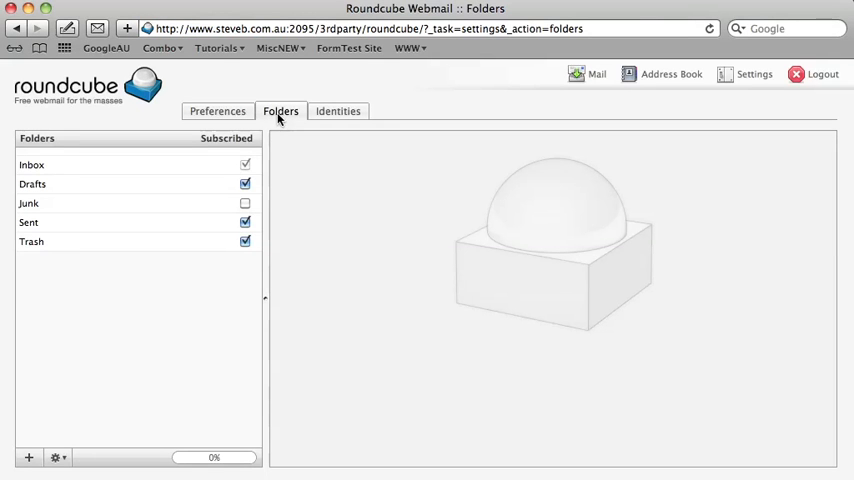
mouse_move(29, 457)
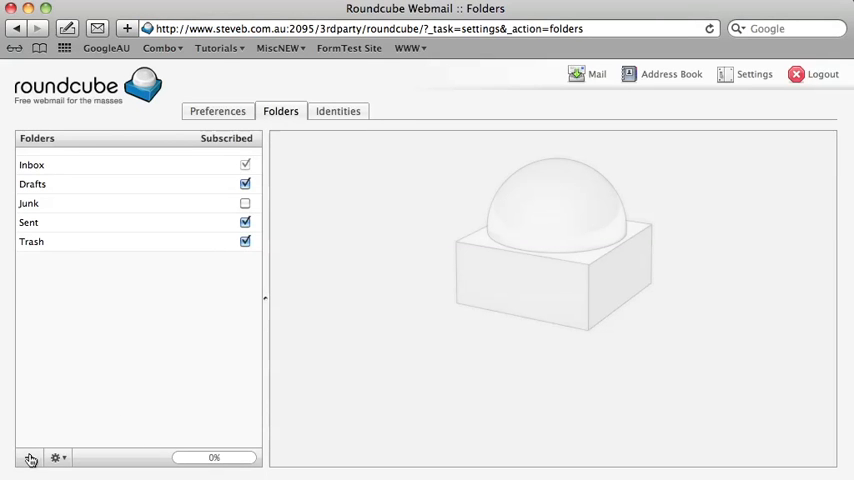
- Add a folder named 'iPad Tutorials' with Inbox as its parent
click(29, 457)
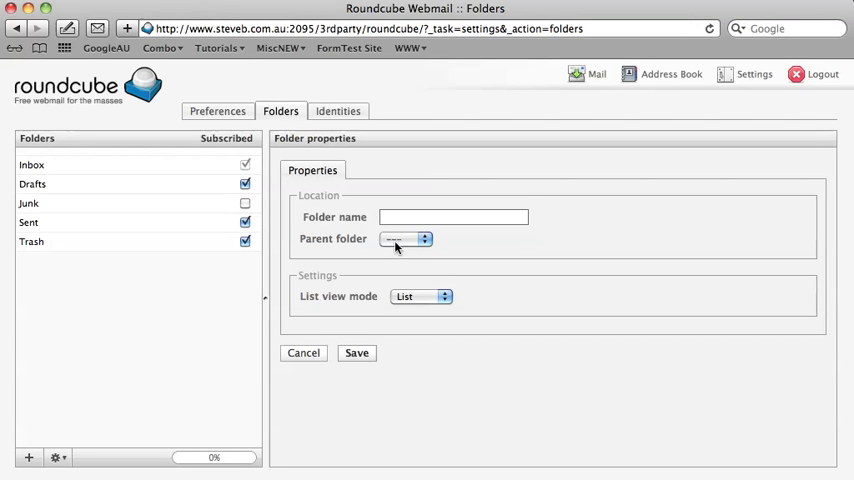
click(453, 217)
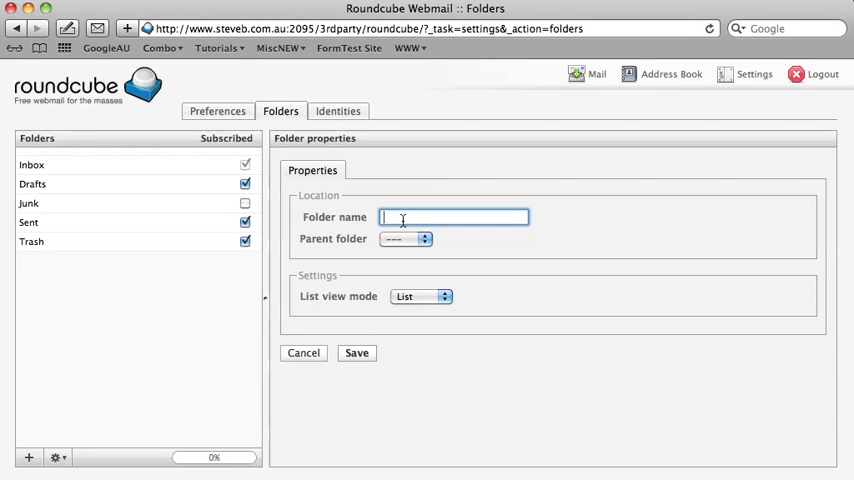
text(iPad Tut)
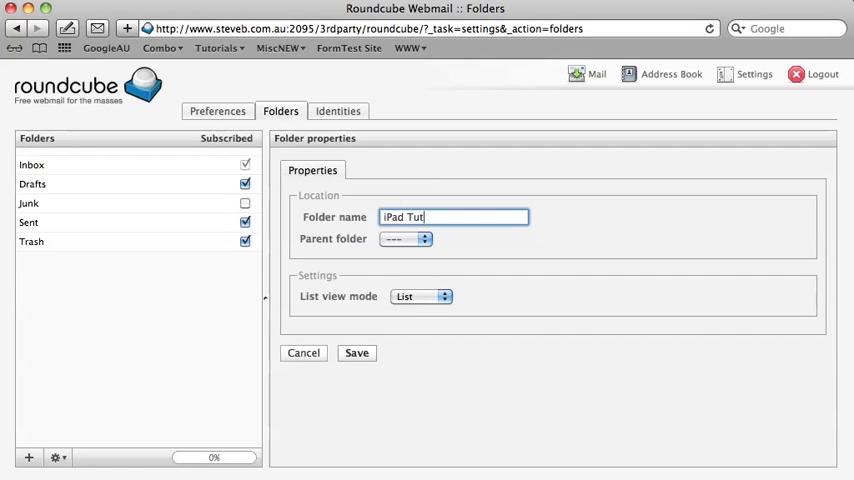
text(orial)
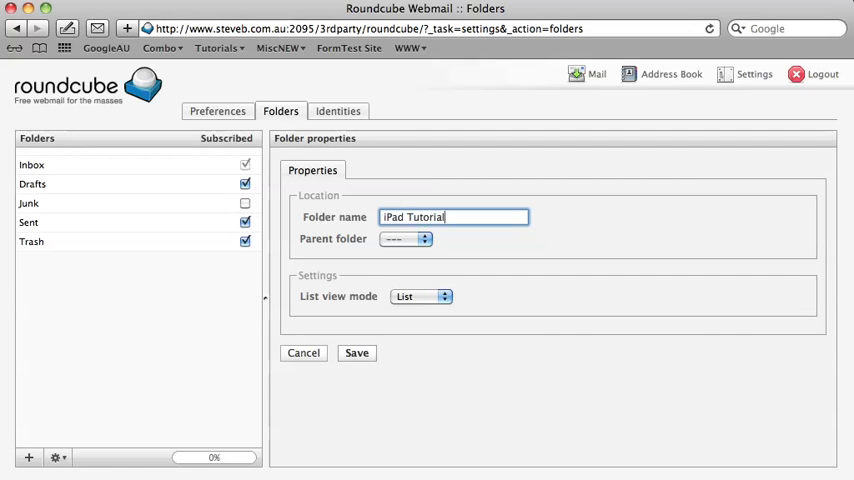
text(s)
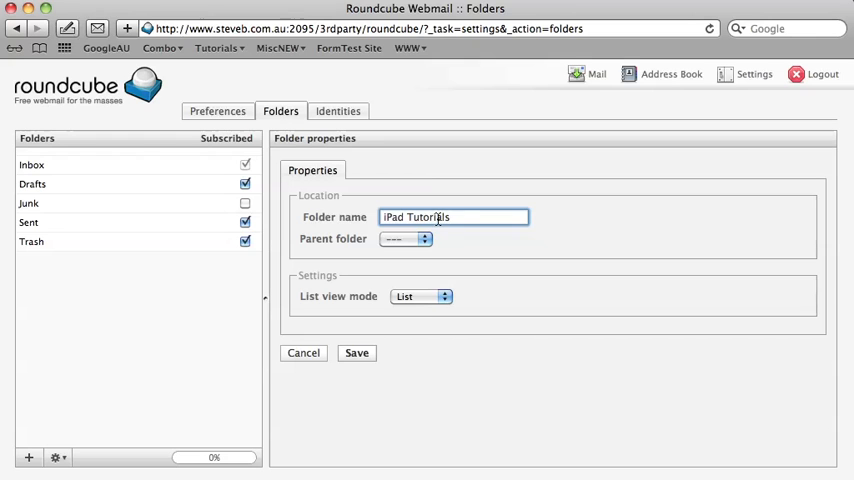
click(405, 238)
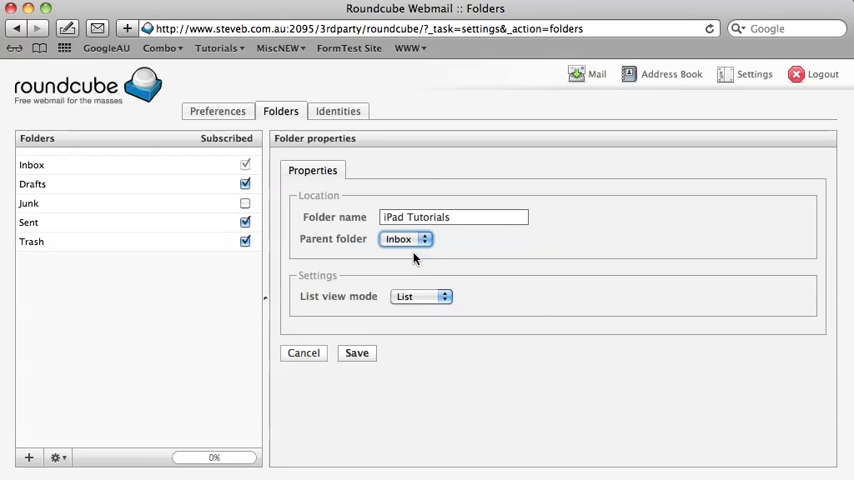
mouse_move(366, 336)
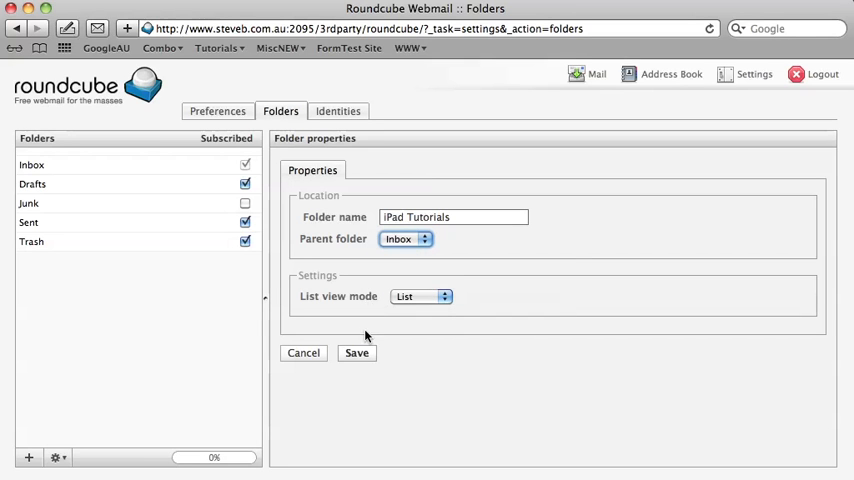